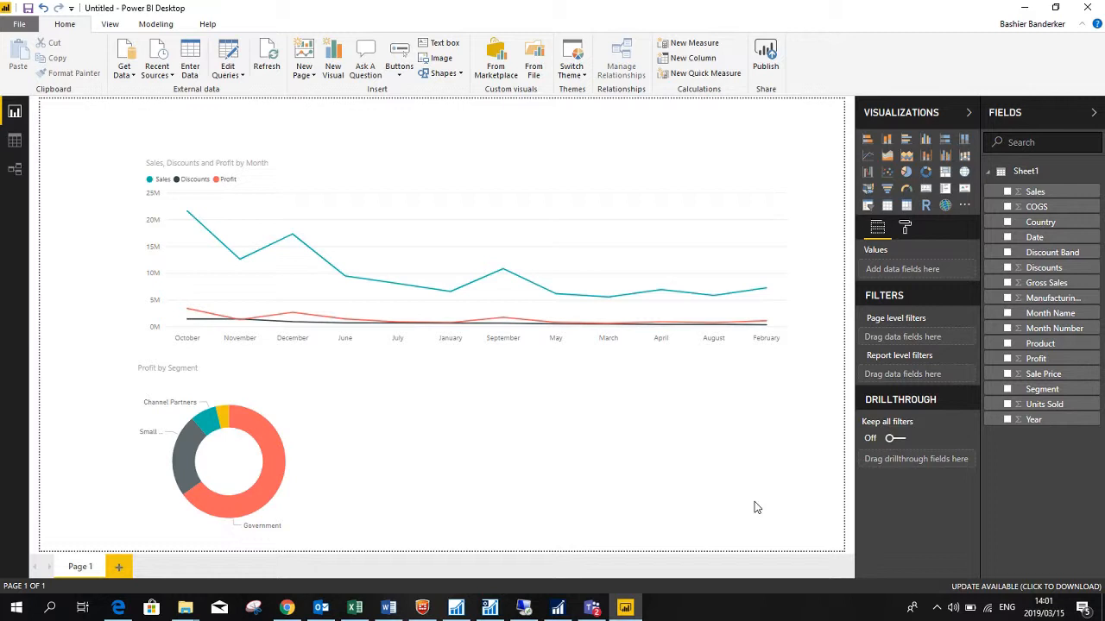
{"action": "mouse_move", "coordinate": [598, 483]}
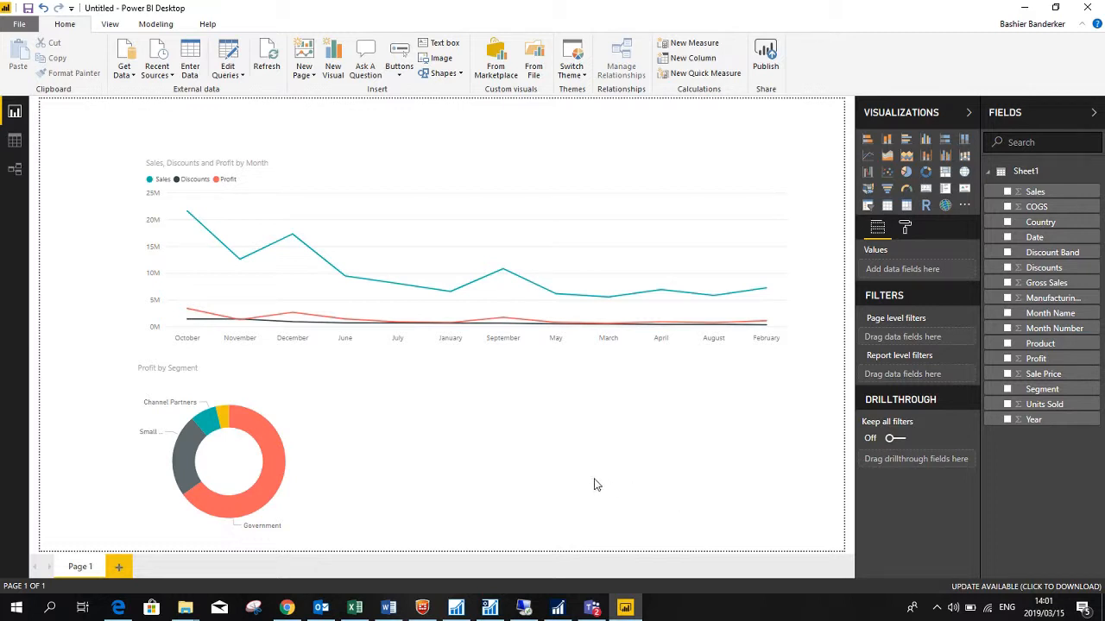
{"action": "mouse_move", "coordinate": [532, 450]}
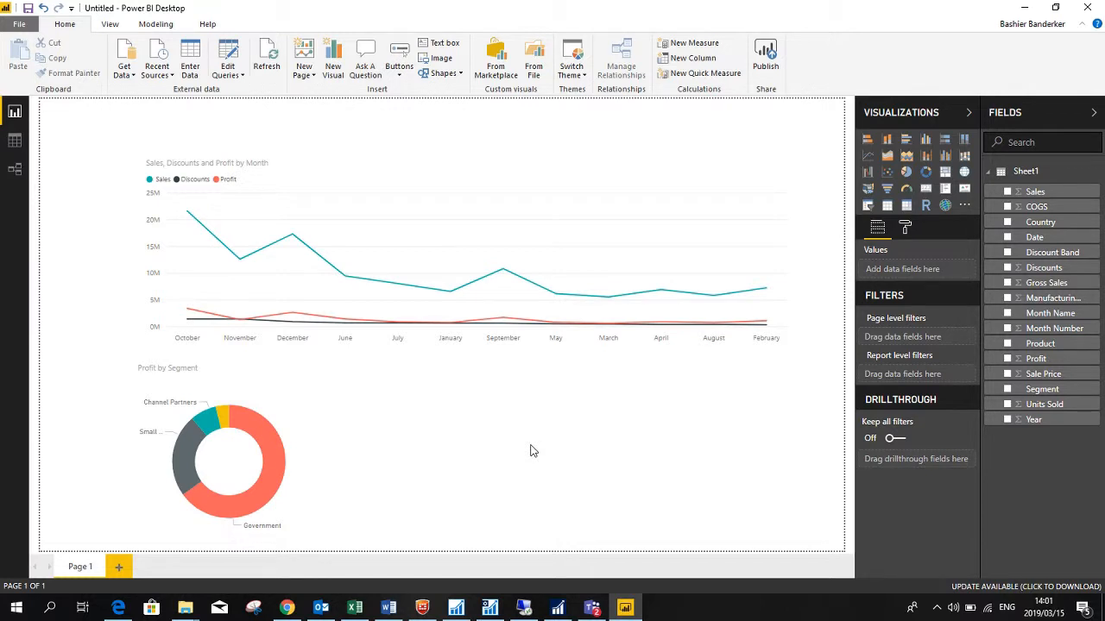
{"action": "mouse_move", "coordinate": [796, 114]}
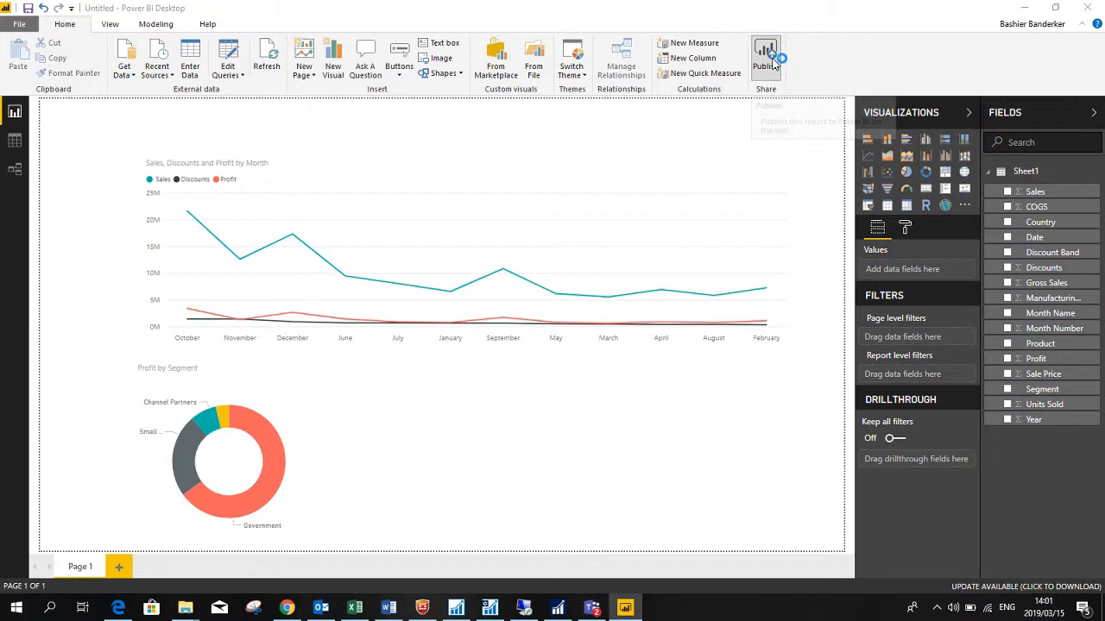
- Start publishing and save the report first as 'Friday demo' in the PBI Videos folder
{"action": "left_click", "coordinate": [766, 55]}
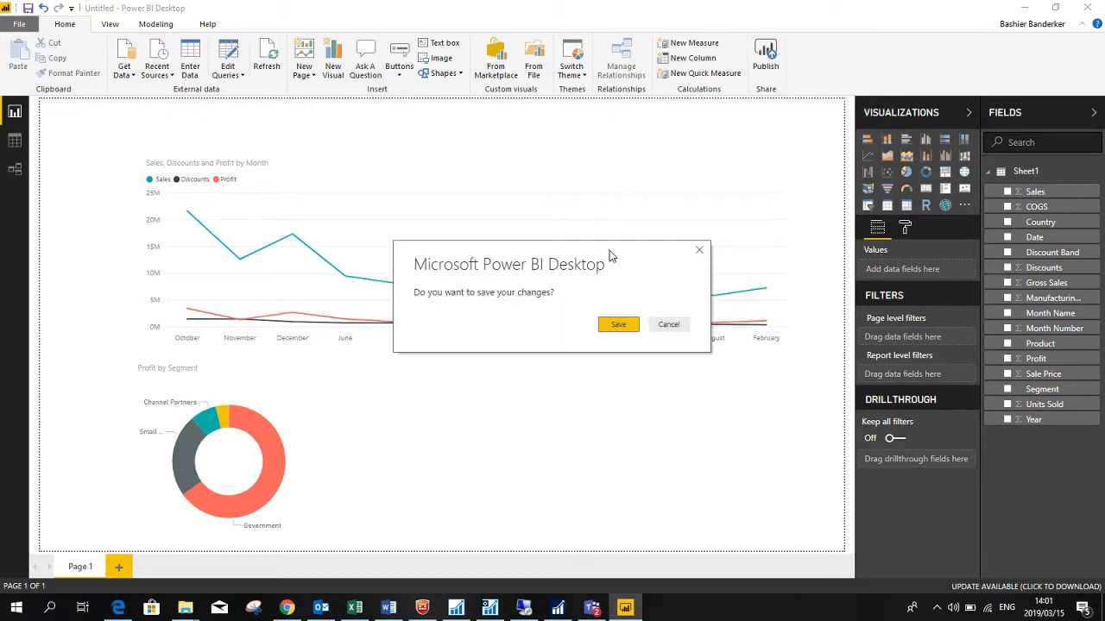
{"action": "left_click", "coordinate": [670, 325]}
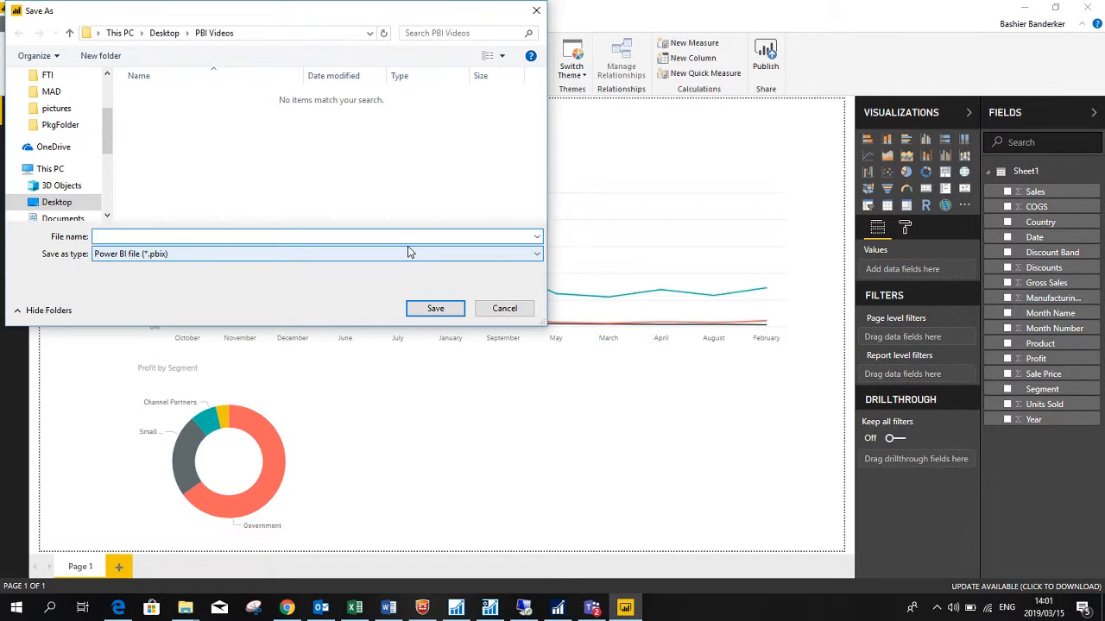
{"action": "type", "text": "Friday"}
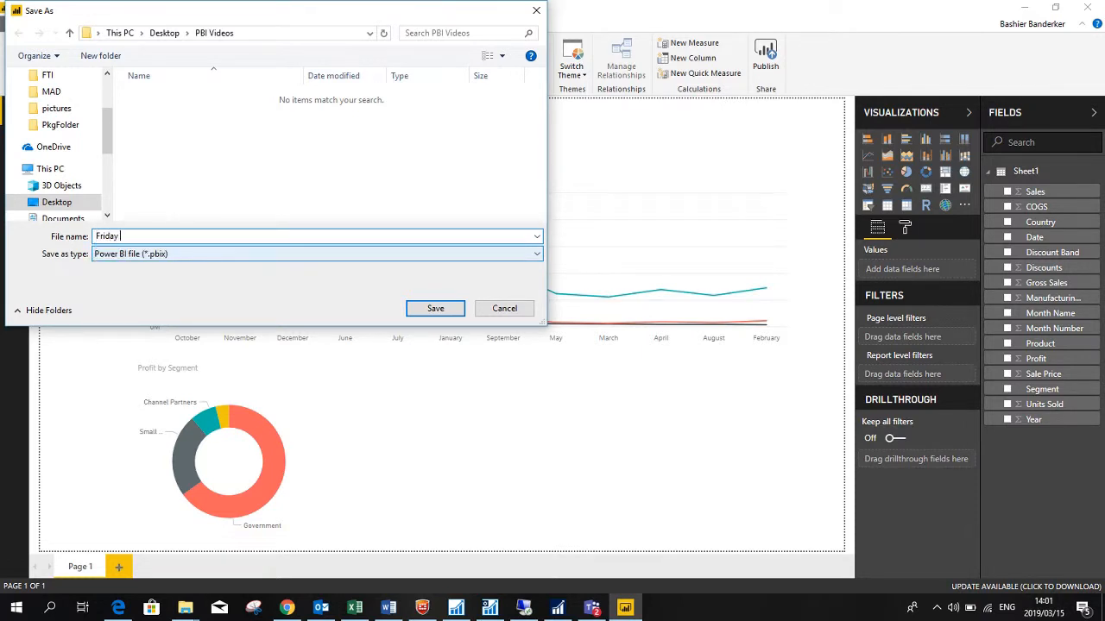
{"action": "type", "text": "demo"}
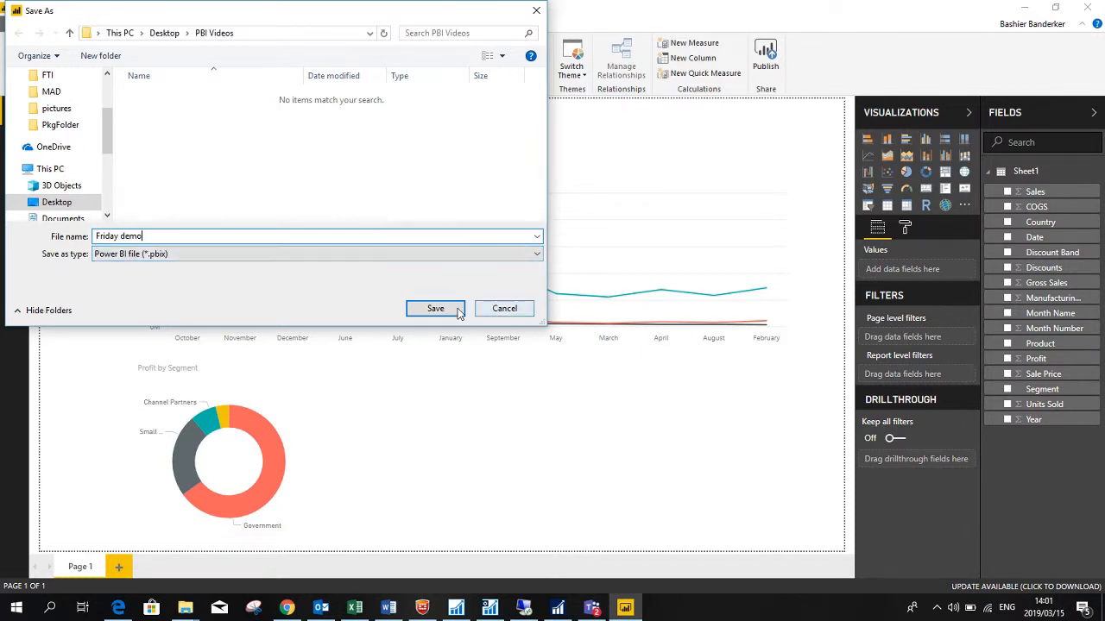
{"action": "left_click", "coordinate": [435, 308]}
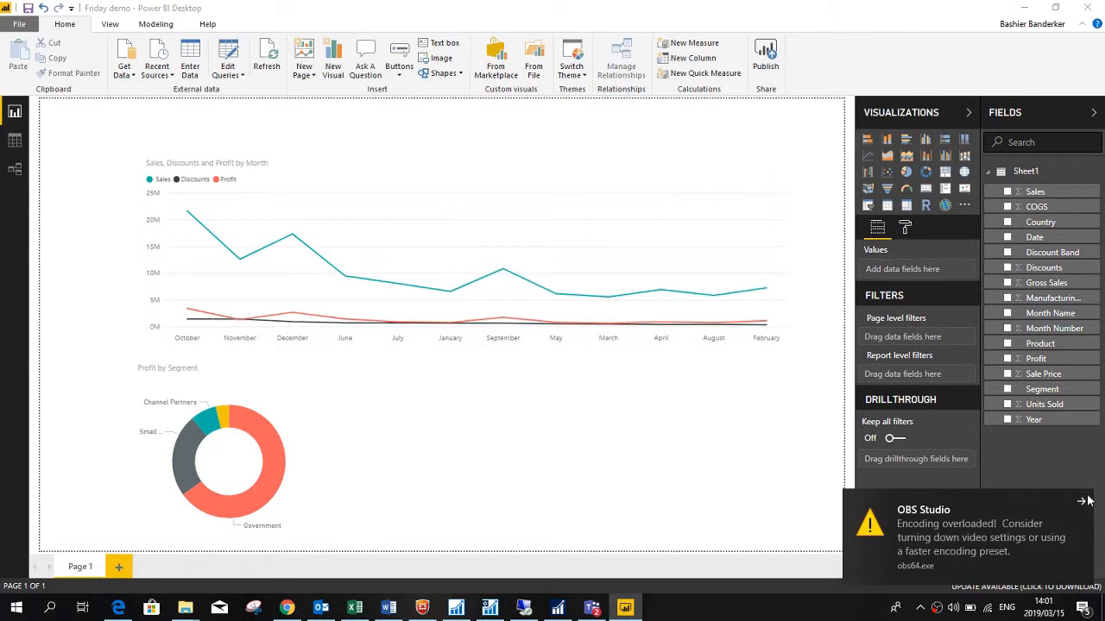
{"action": "left_click", "coordinate": [765, 53]}
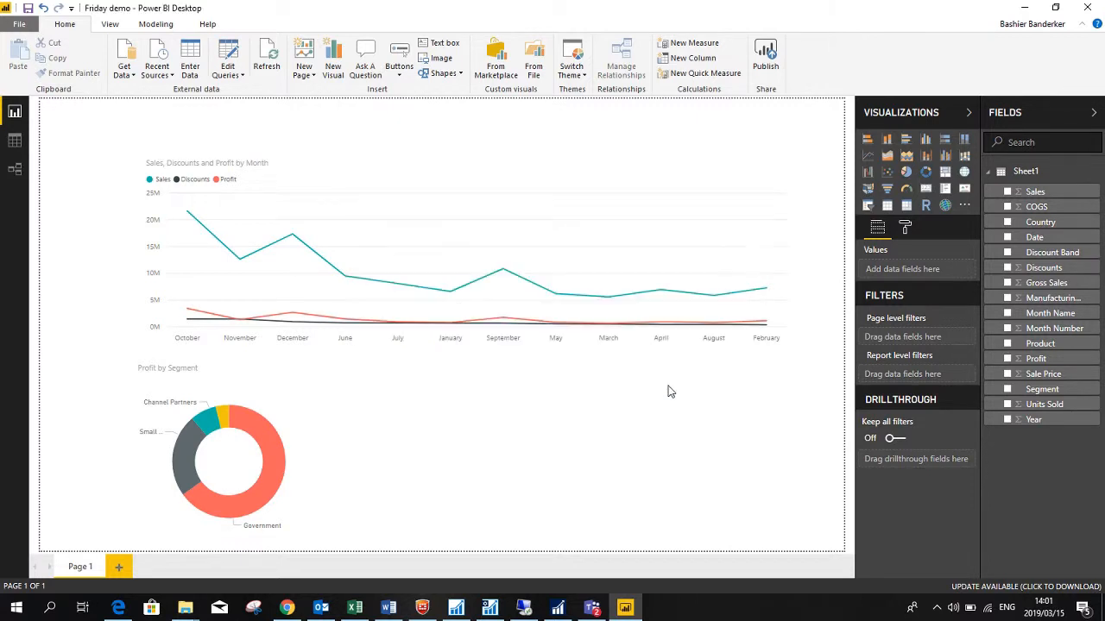
{"action": "left_click", "coordinate": [764, 51]}
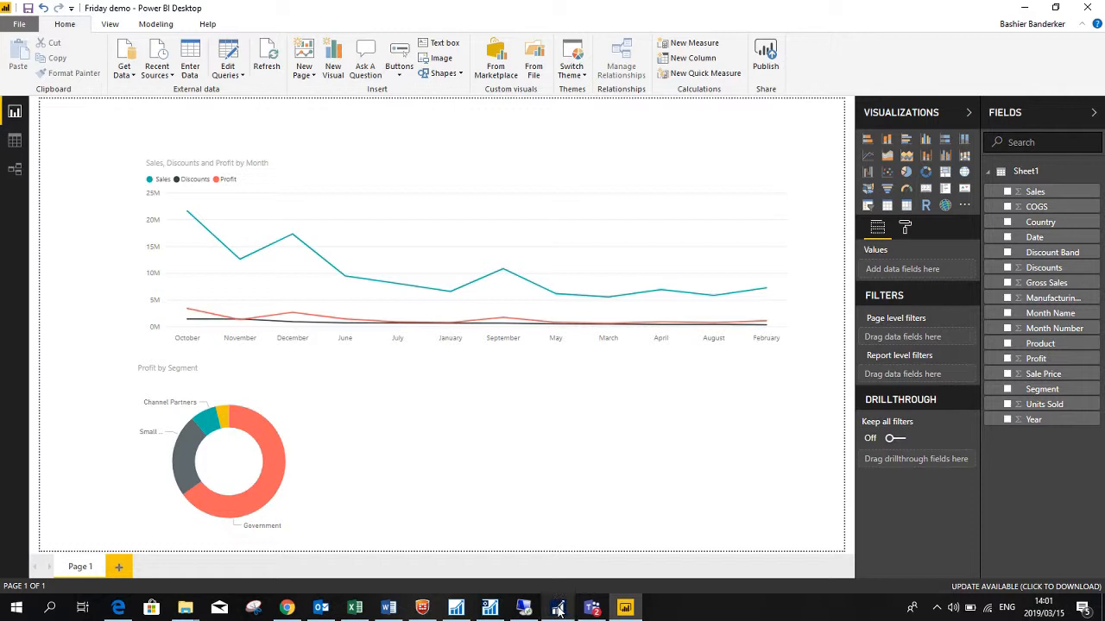
{"action": "left_click", "coordinate": [555, 607]}
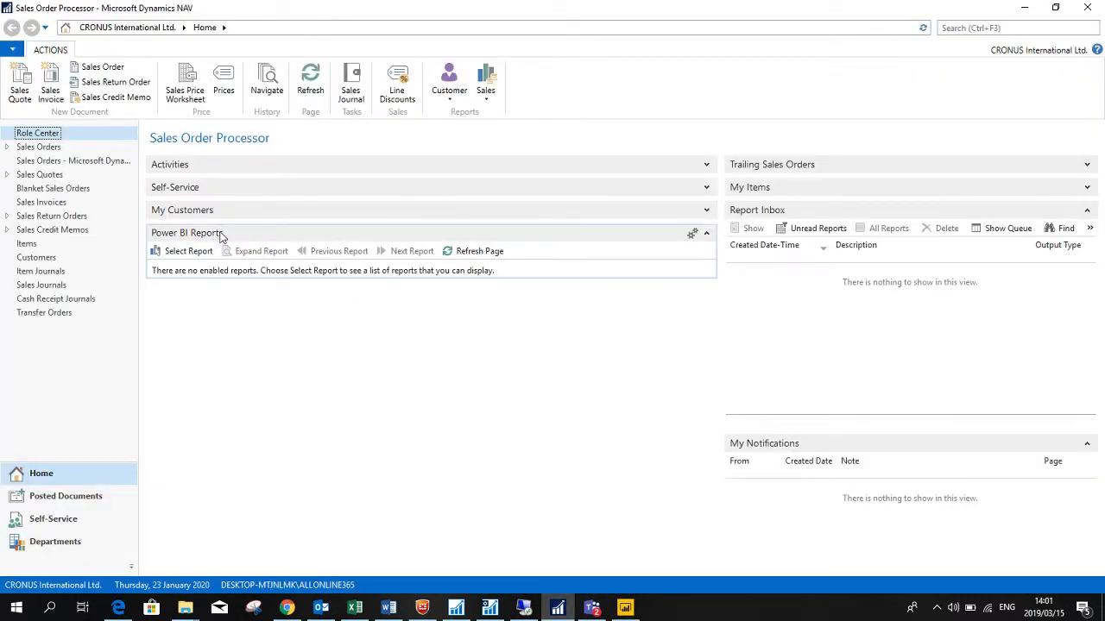
{"action": "mouse_move", "coordinate": [240, 240]}
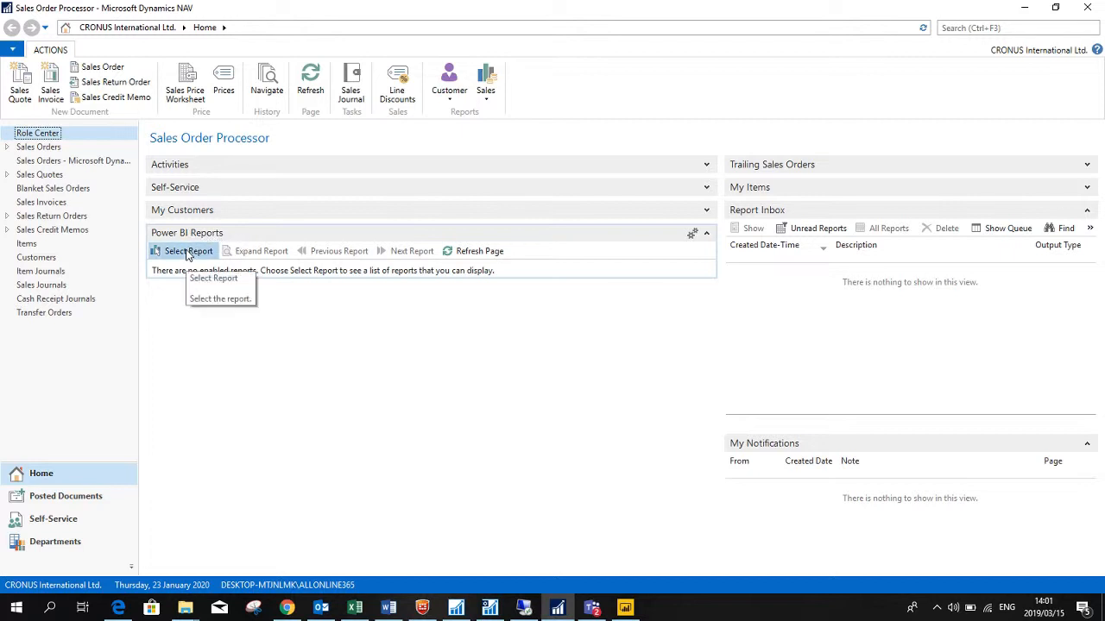
- Bring up the list of available Power BI reports from the Power BI Reports part
{"action": "left_click", "coordinate": [188, 250]}
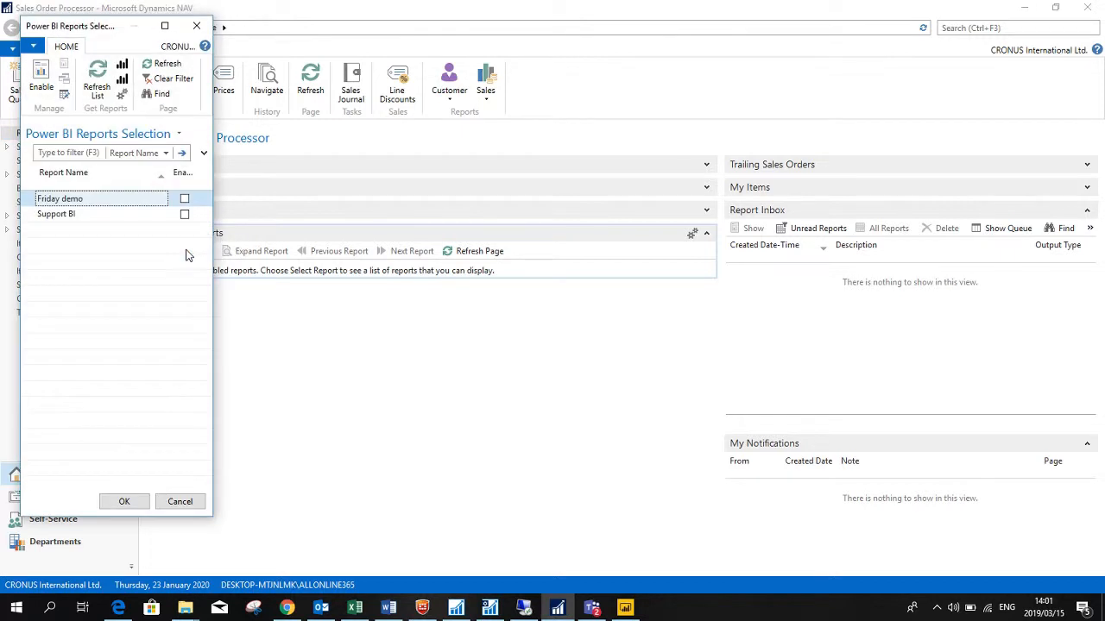
{"action": "mouse_move", "coordinate": [76, 114]}
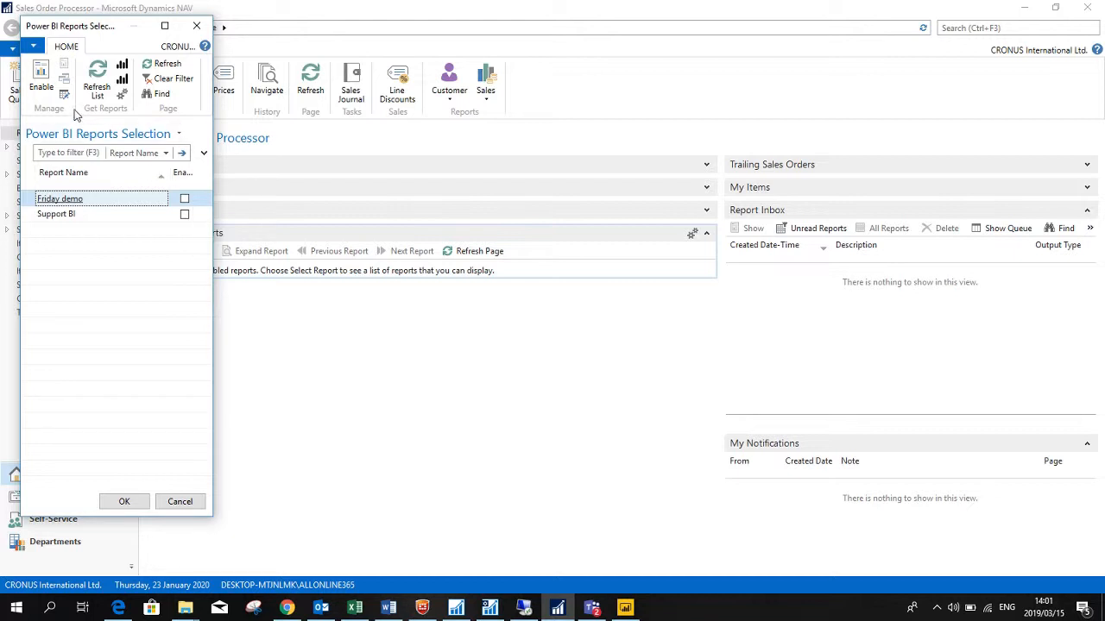
{"action": "mouse_move", "coordinate": [189, 210]}
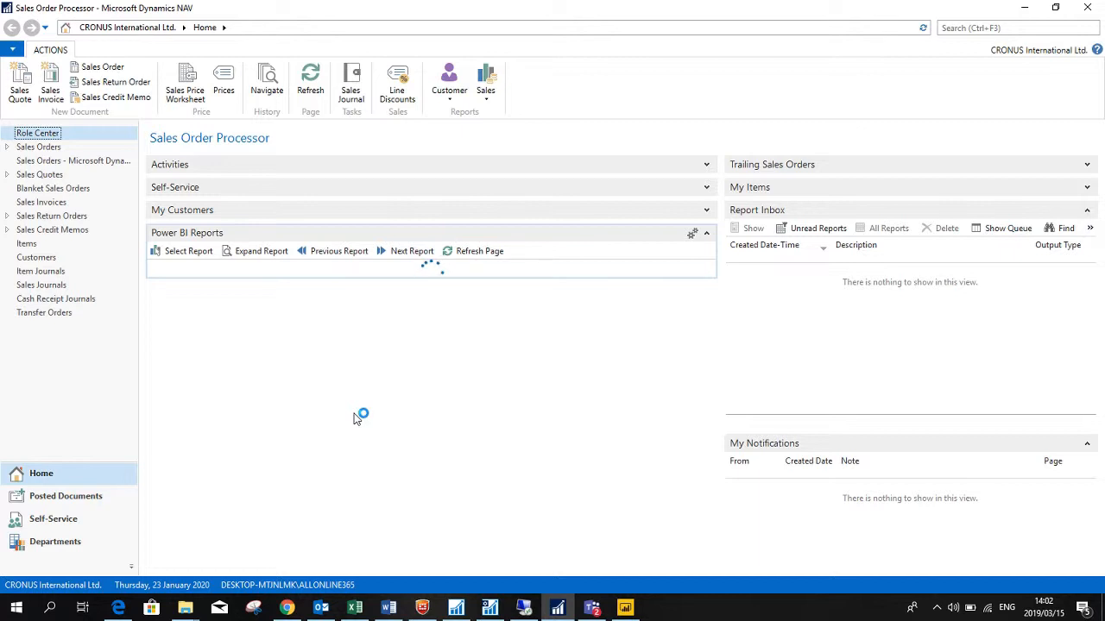
{"action": "mouse_move", "coordinate": [473, 407]}
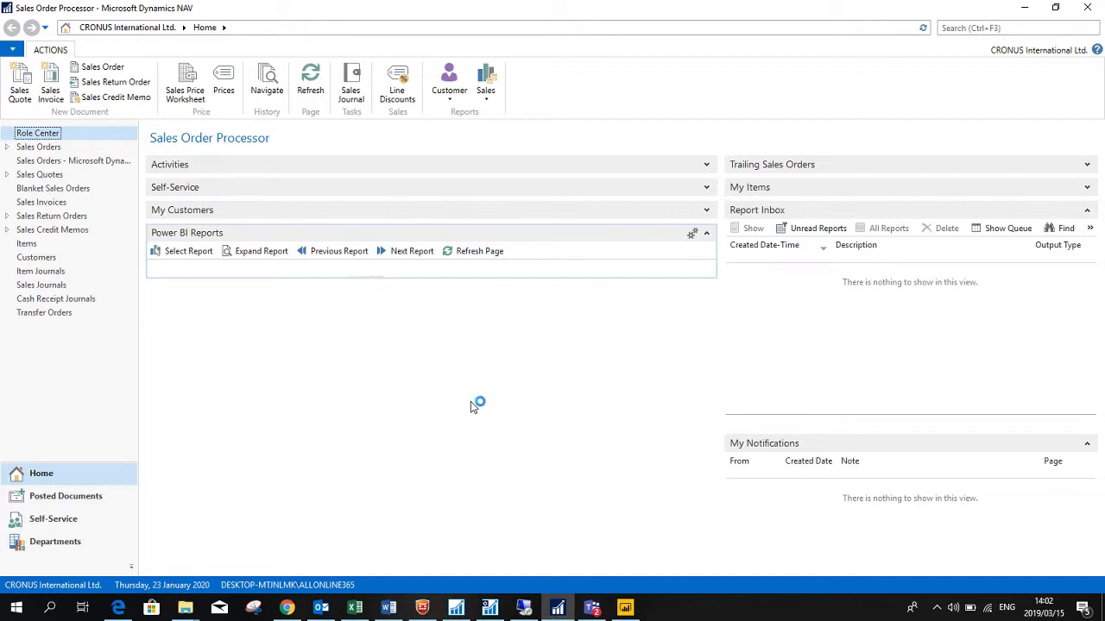
{"action": "mouse_move", "coordinate": [473, 407]}
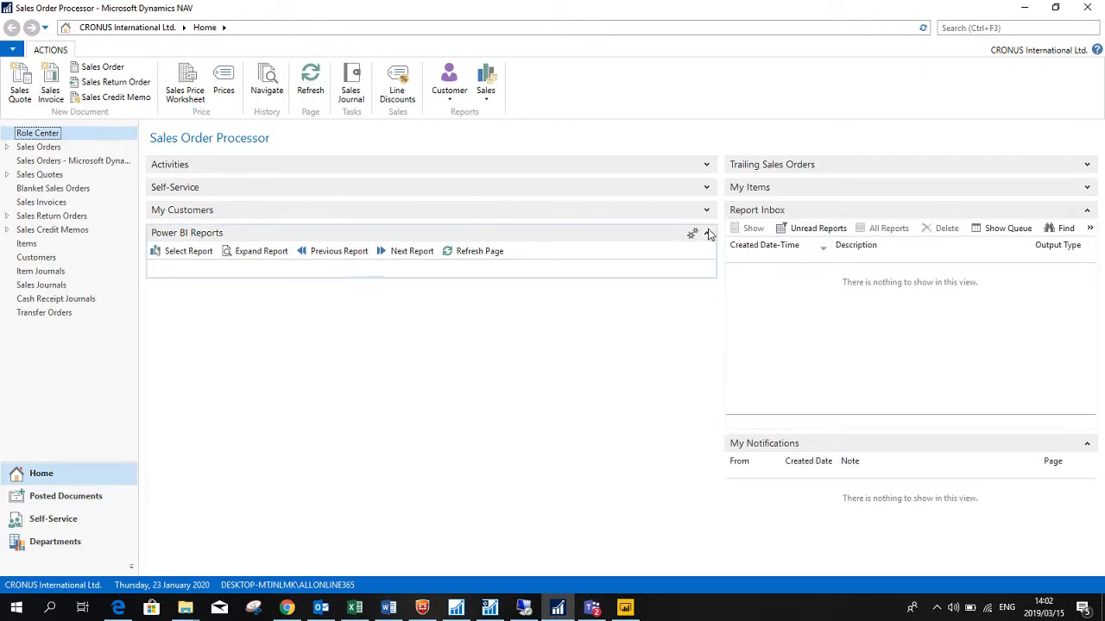
- Load the embedded Friday demo report and clear the donut-segment cross-filter on its charts
{"action": "left_click", "coordinate": [708, 231]}
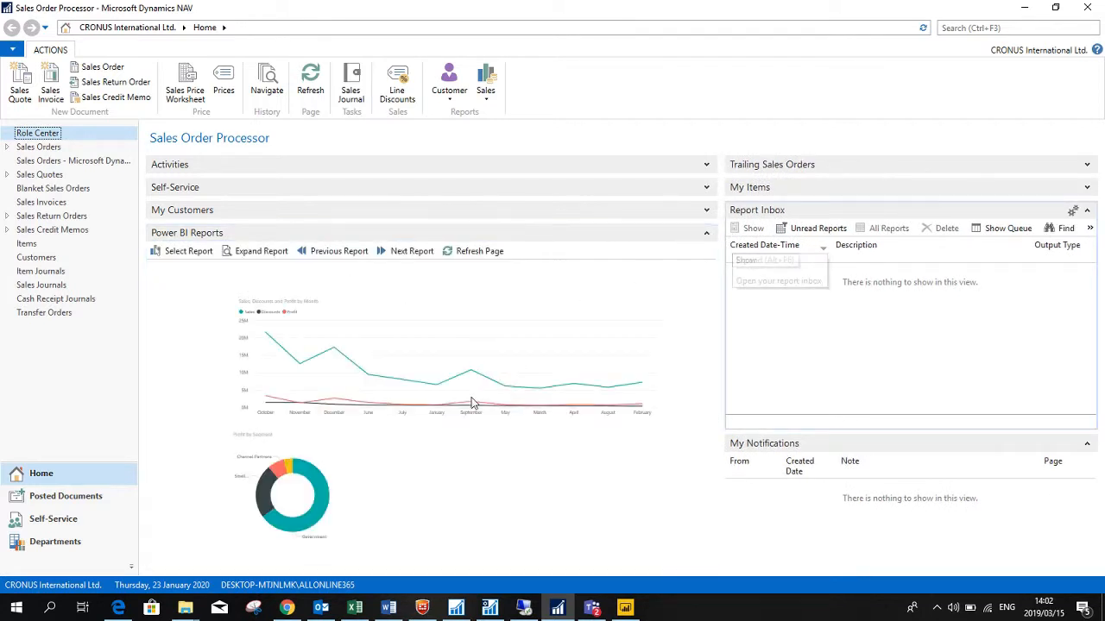
{"action": "mouse_move", "coordinate": [470, 400]}
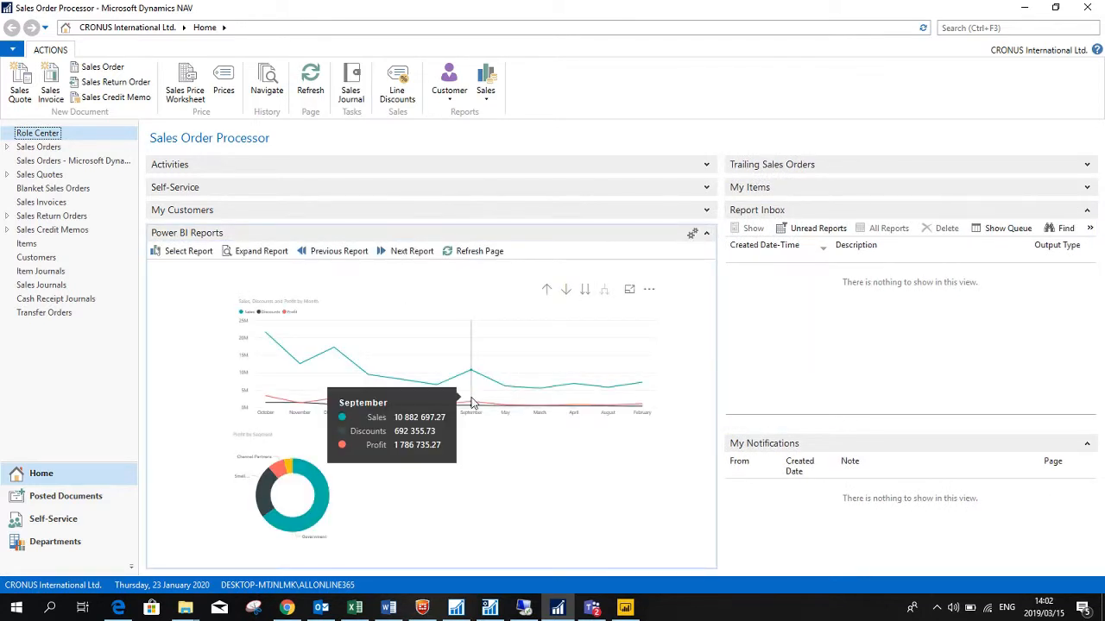
{"action": "mouse_move", "coordinate": [363, 370]}
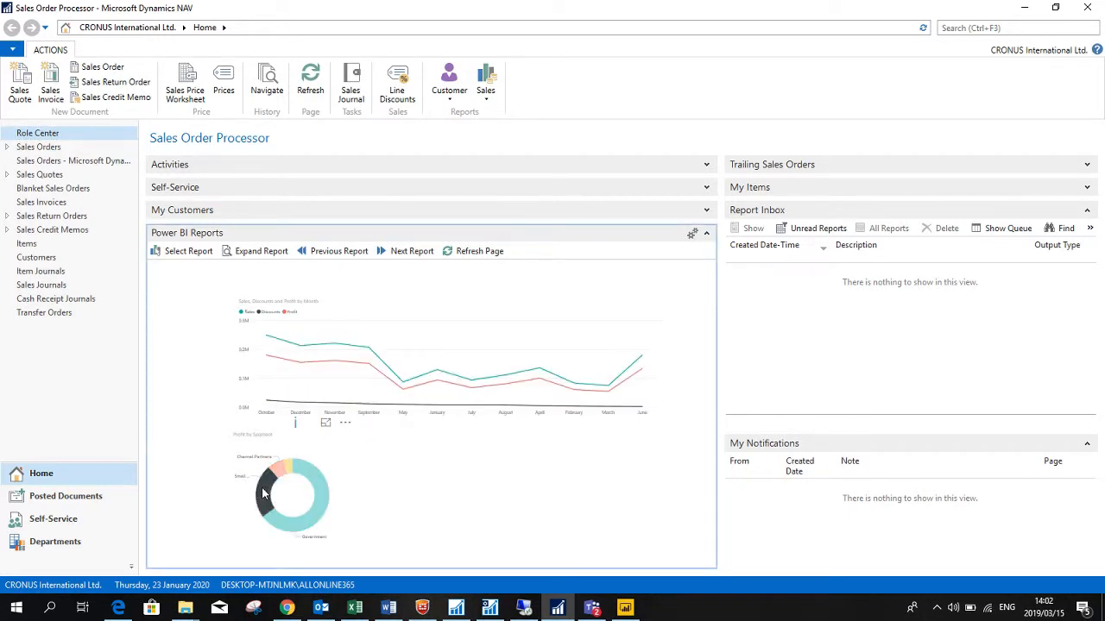
{"action": "left_click", "coordinate": [261, 252]}
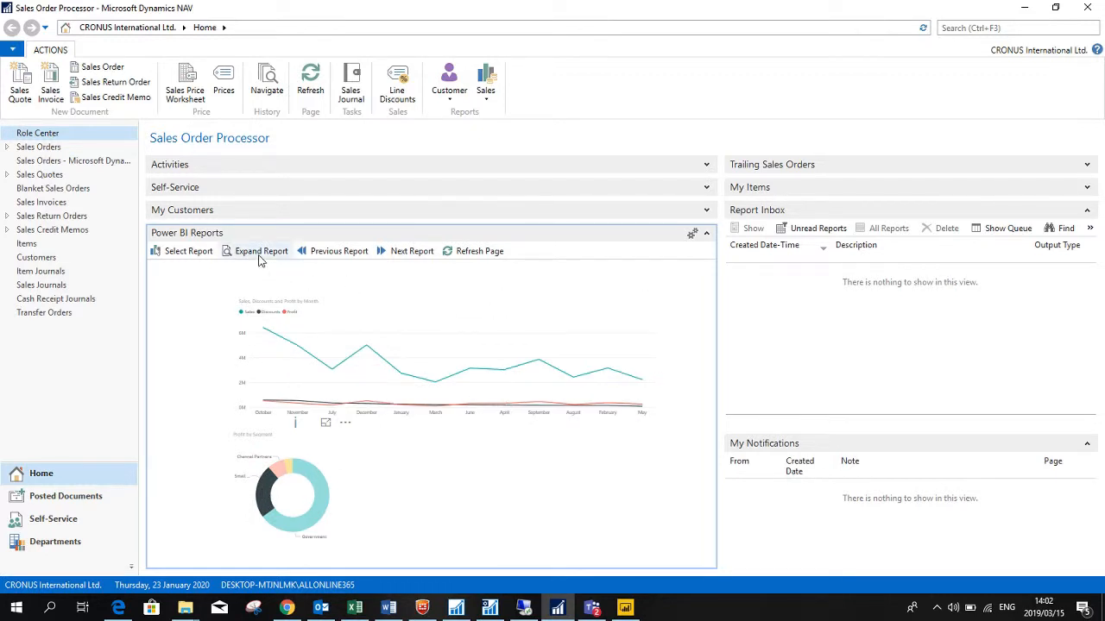
{"action": "mouse_move", "coordinate": [260, 252]}
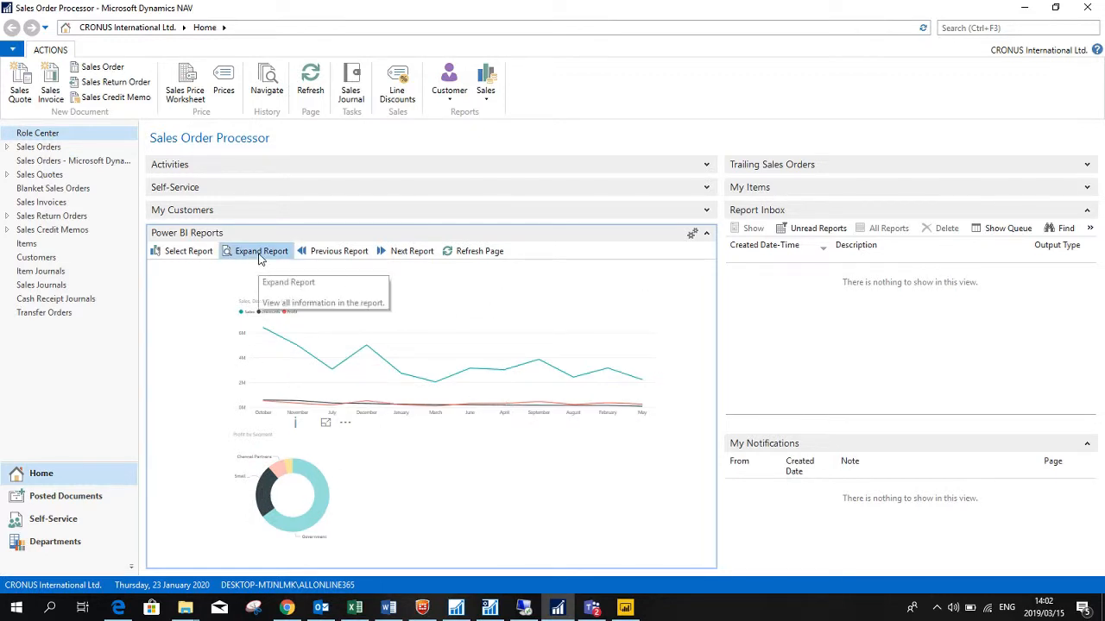
- Expand the Friday demo report into its own view window and maximize it to full screen
{"action": "left_click", "coordinate": [261, 252]}
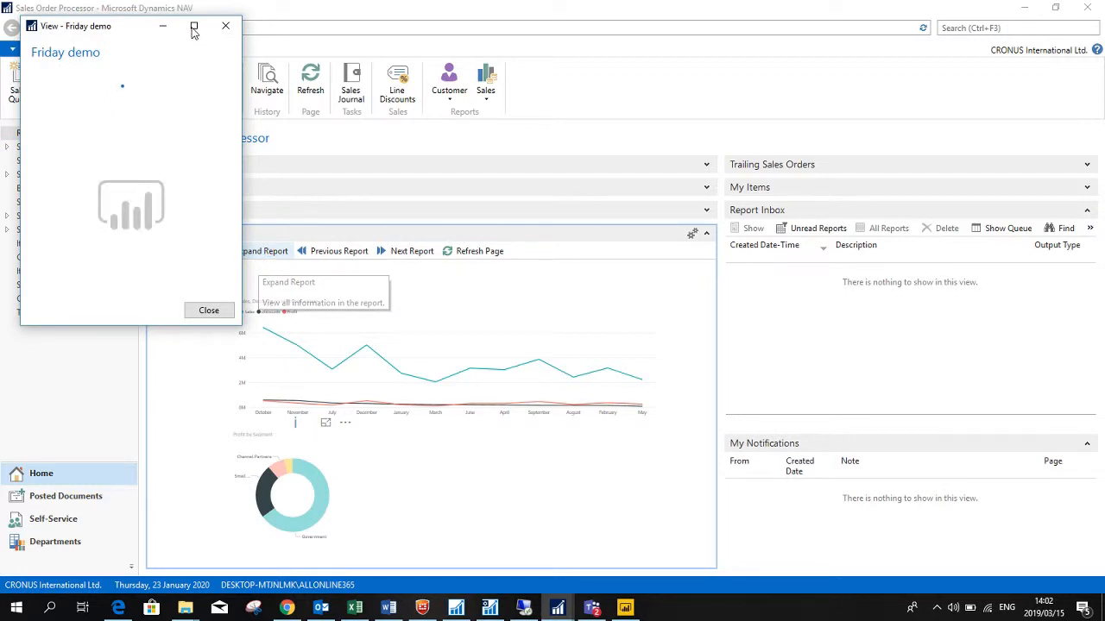
{"action": "left_click", "coordinate": [193, 26]}
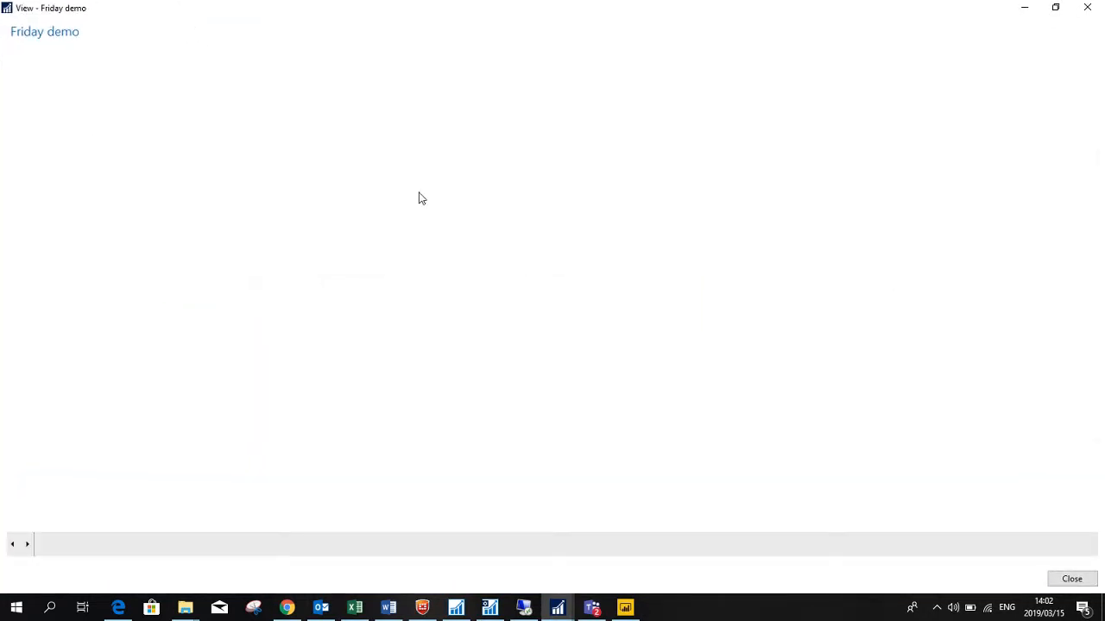